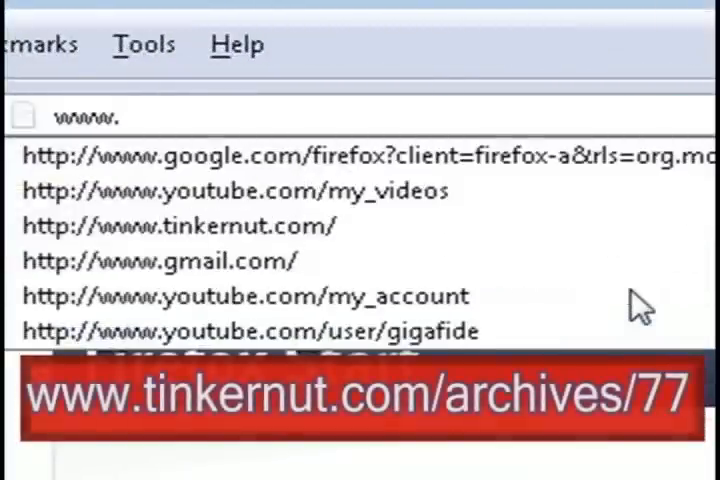
Load tinkernut.com to see the carrier email-to-text gateway list
{"action": "type", "text": "tinkernut.com"}
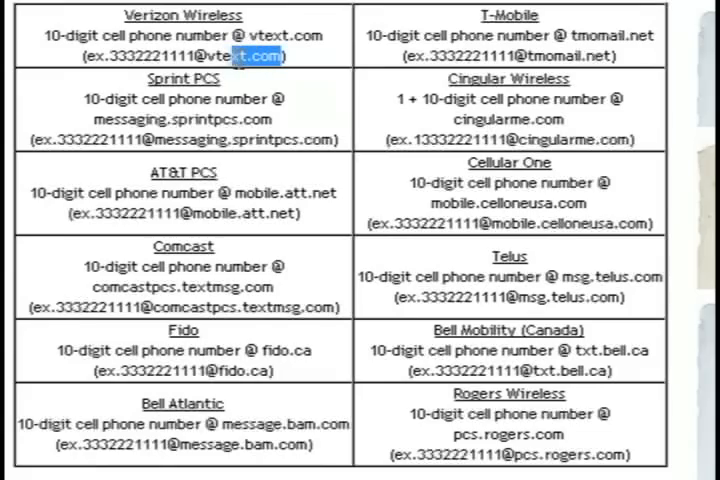
{"action": "right_click", "coordinate": [230, 56]}
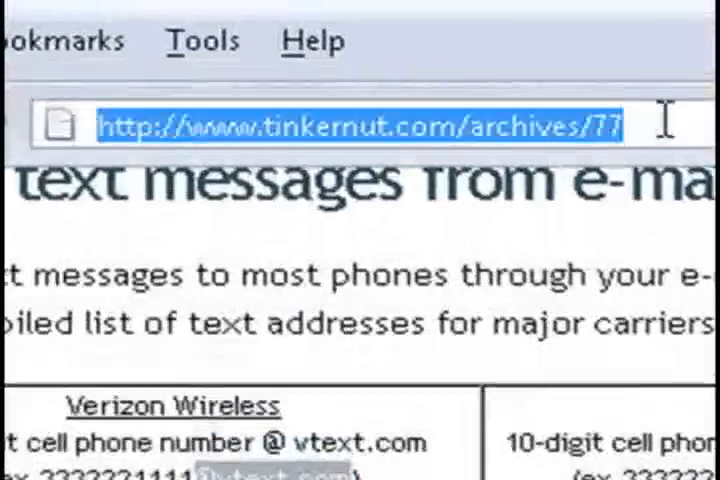
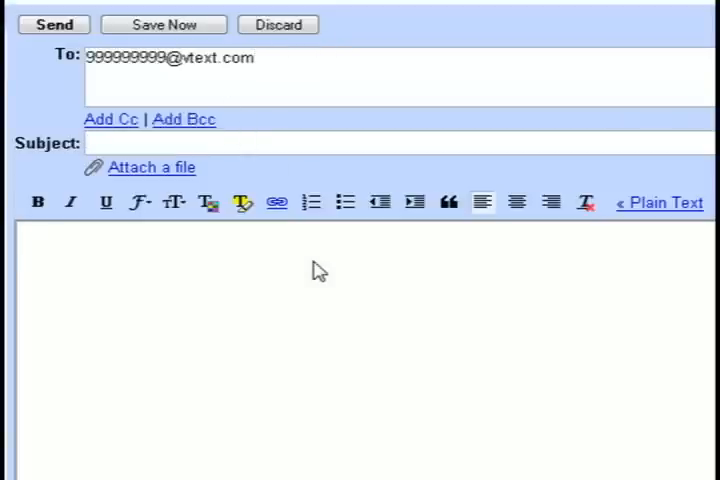
Write the body text "meeting @ 5:00 pm in central conference roo"
{"action": "type", "text": "mee"}
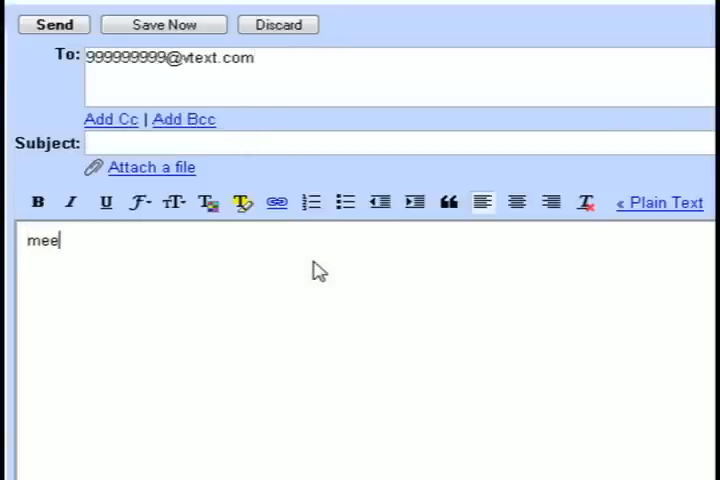
{"action": "type", "text": "ting"}
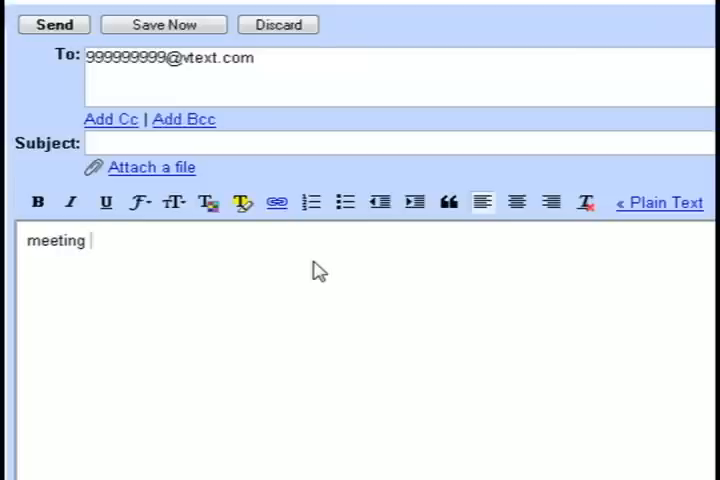
{"action": "type", "text": "@"}
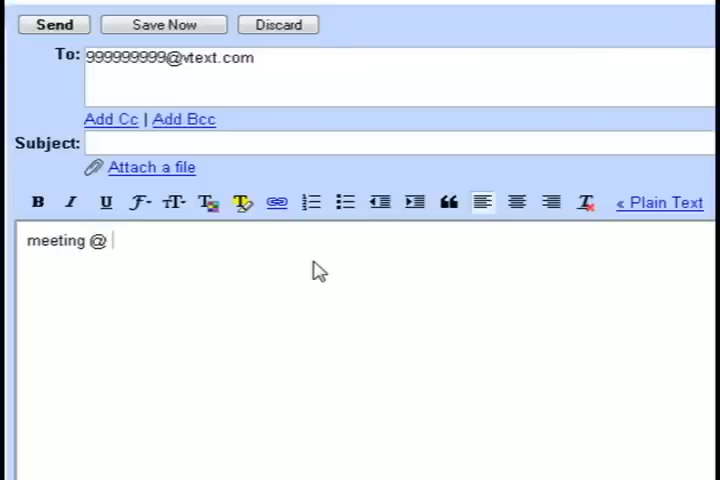
{"action": "type", "text": "5:00"}
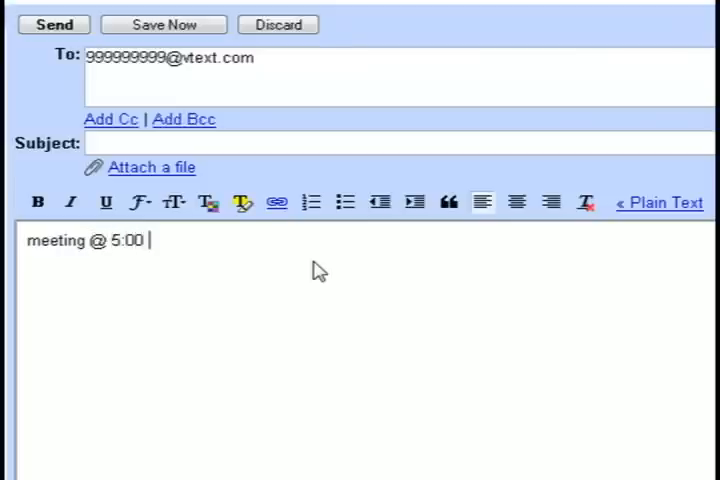
{"action": "type", "text": "pm in"}
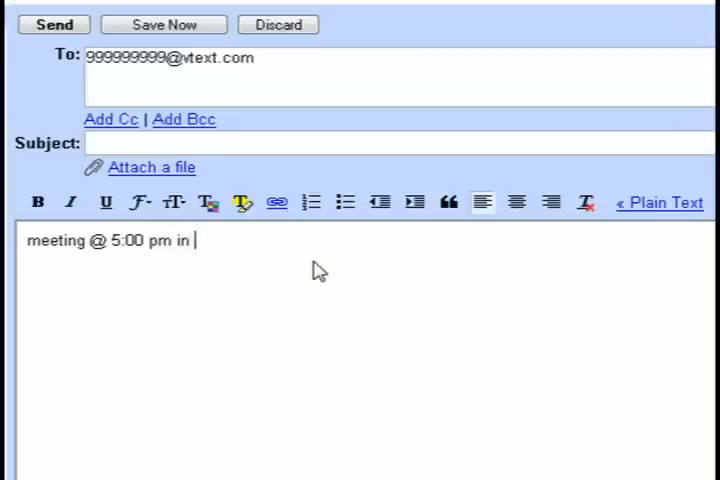
{"action": "type", "text": "central con"}
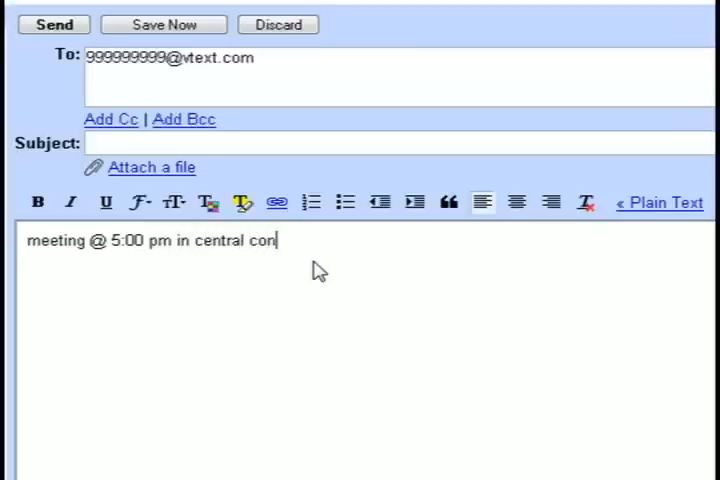
{"action": "type", "text": "ference roo"}
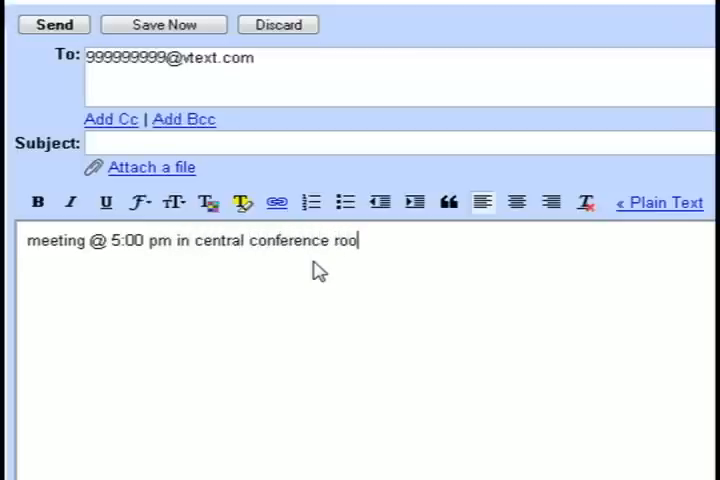